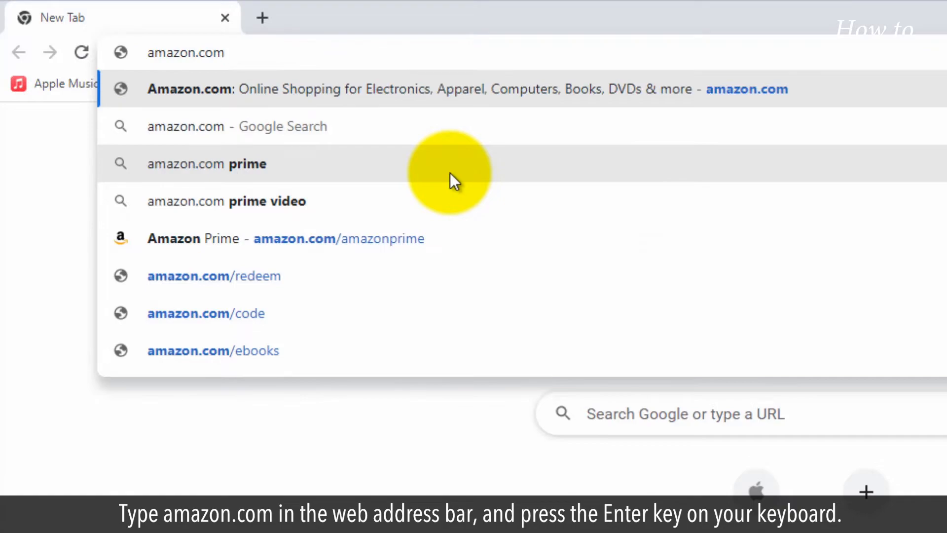
Step: Load amazon.com in Chrome, arriving at the signed-out Amazon home page
key(Return)
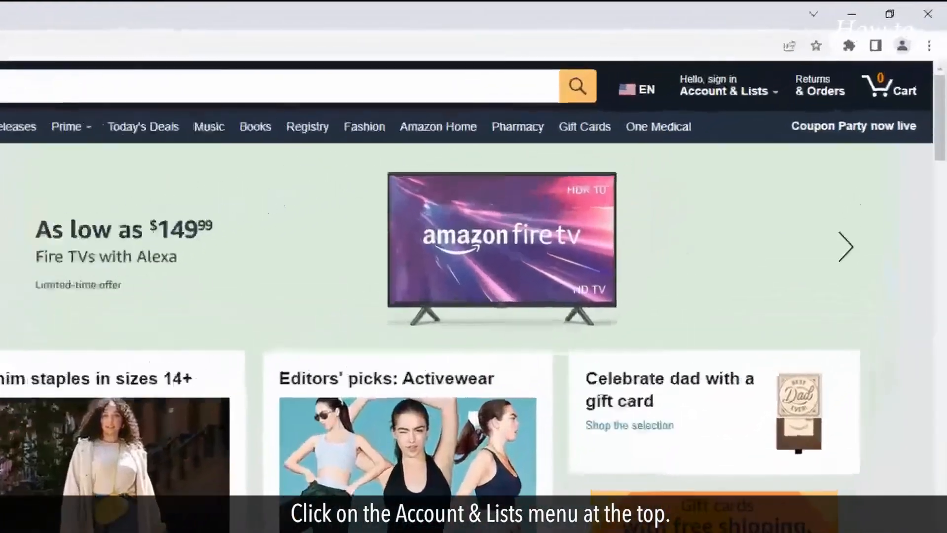
Step: Choose Prime Membership from the Account & Lists menu, reaching the sign-in page
click(727, 91)
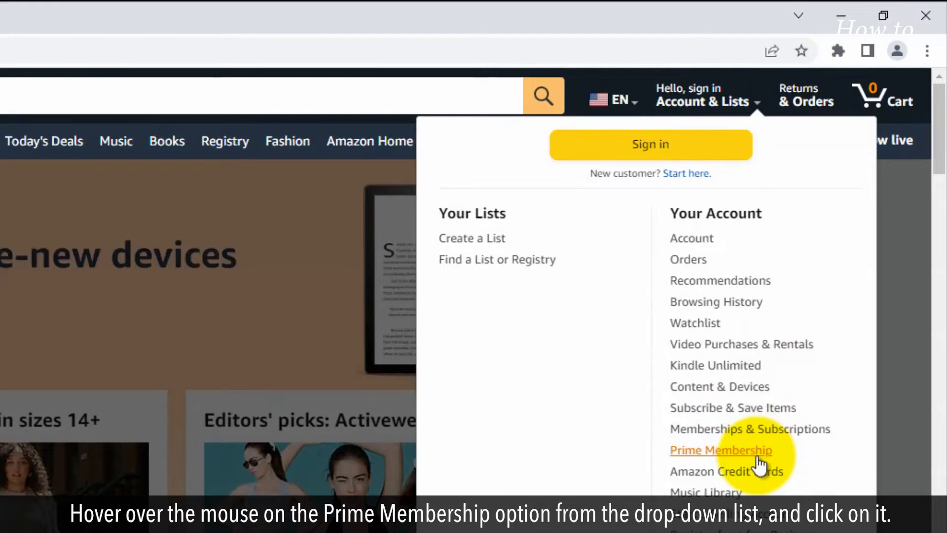
click(721, 450)
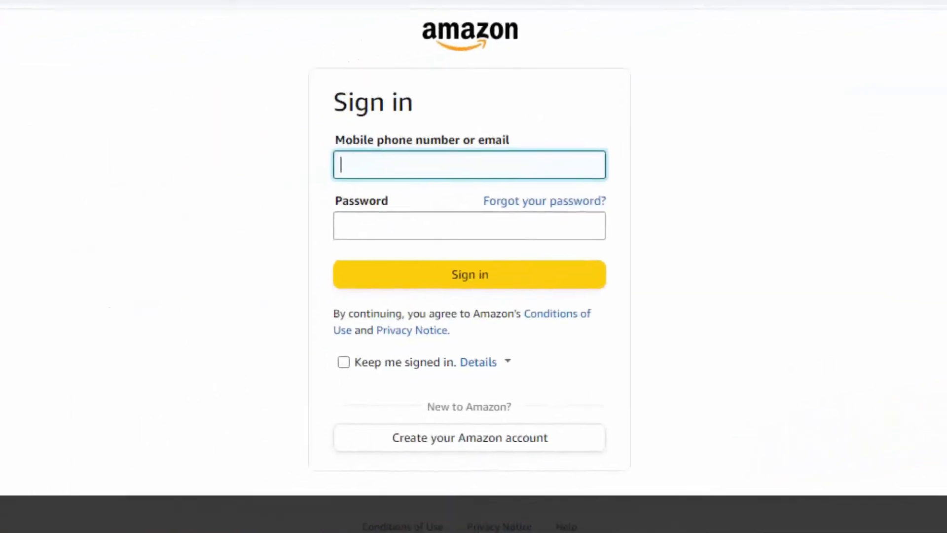
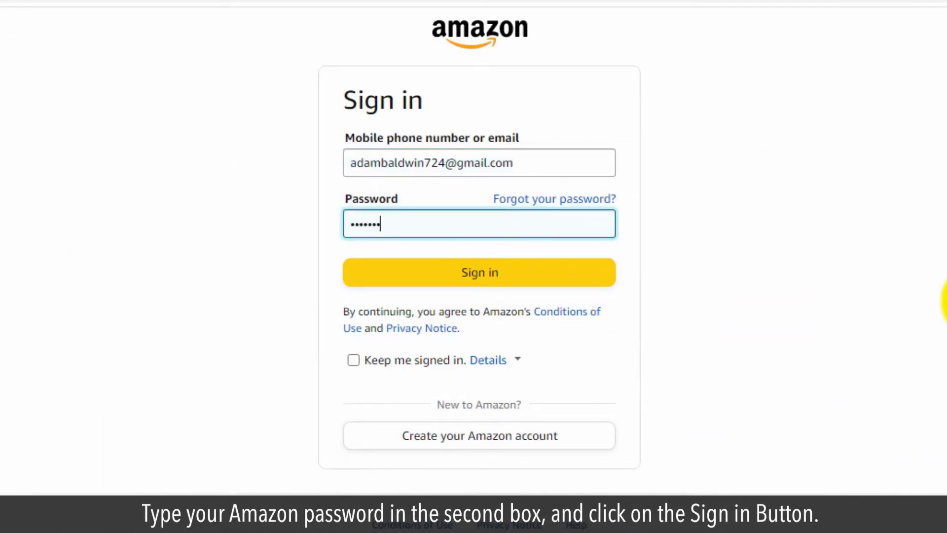
text(password)
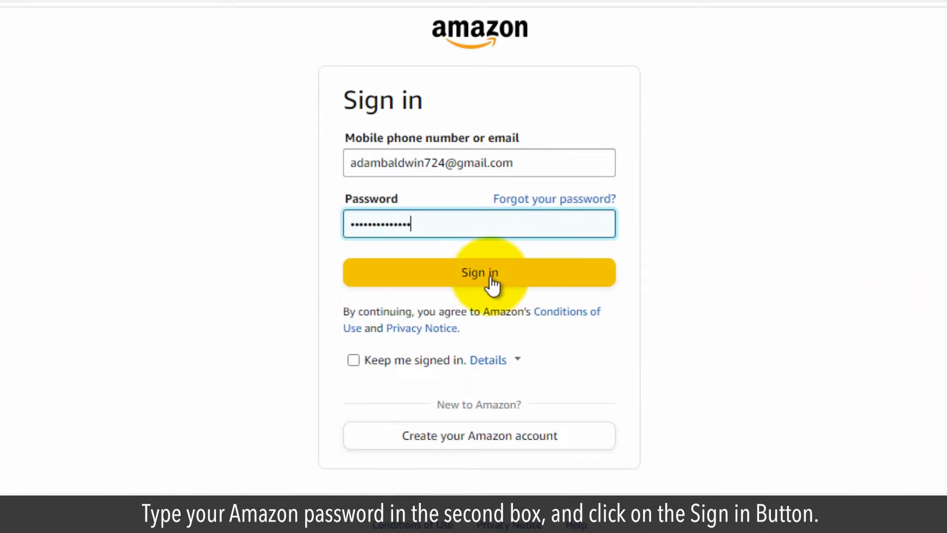
click(479, 271)
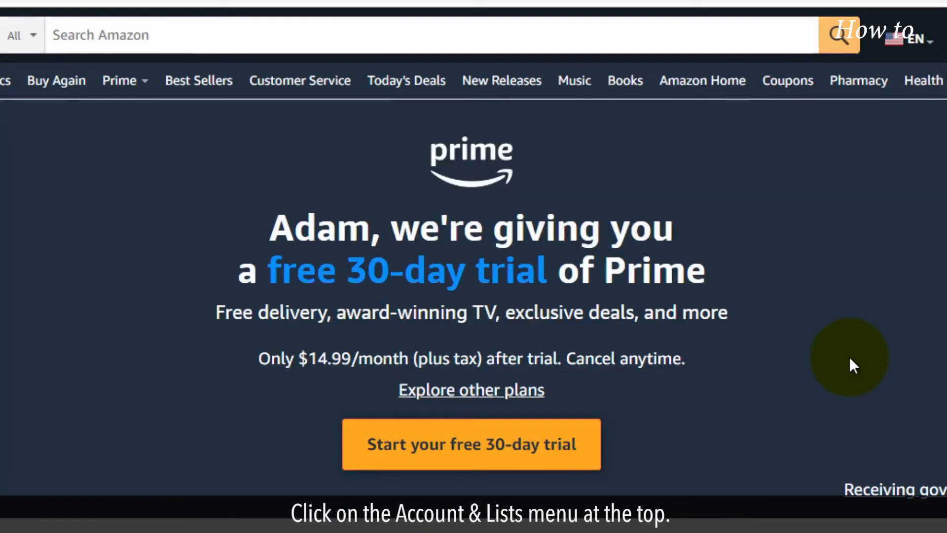
Step: Choose Memberships & Subscriptions from the Account & Lists menu
click(728, 30)
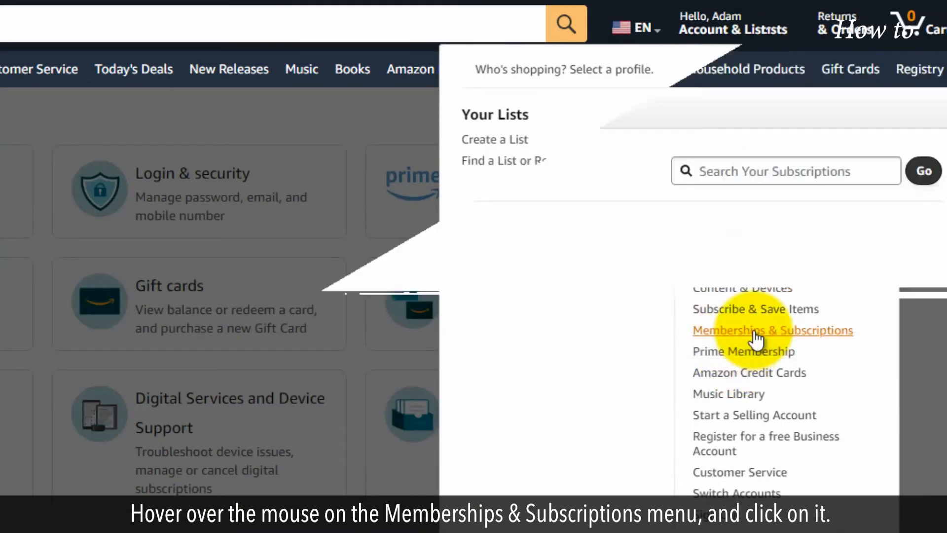
click(773, 330)
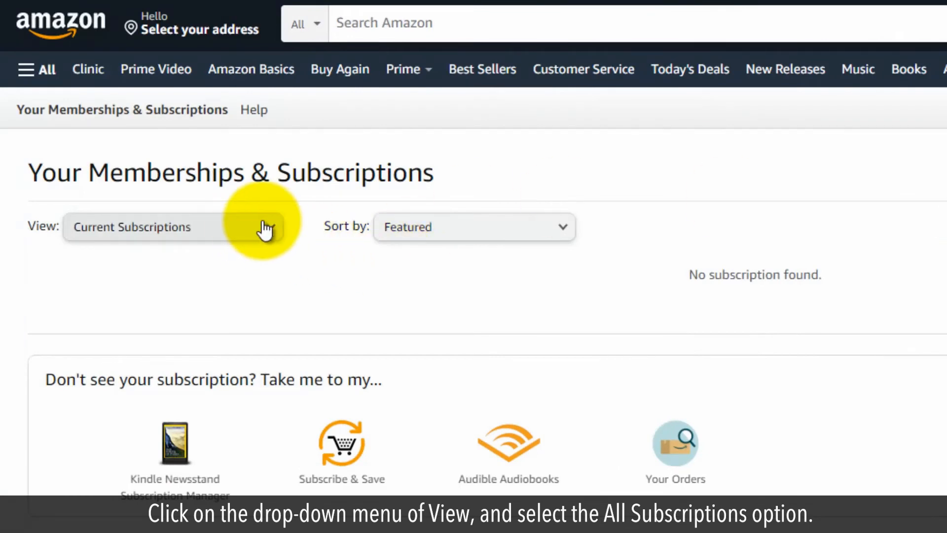
Step: Switch the subscriptions View dropdown to All Subscriptions
click(169, 226)
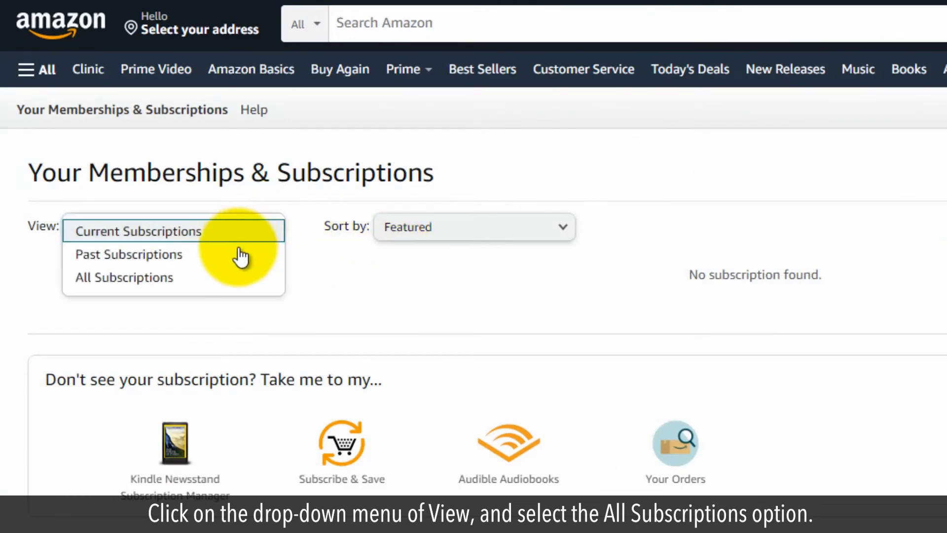
click(123, 278)
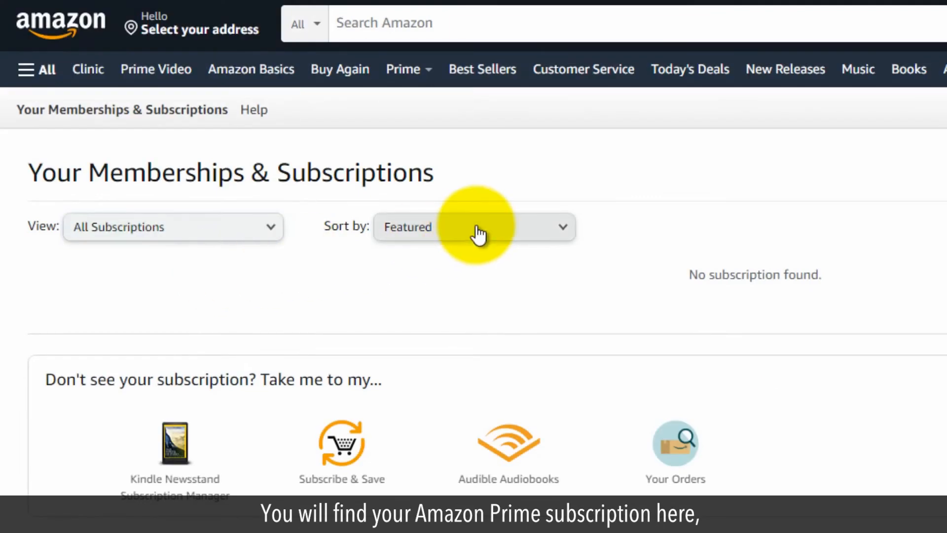